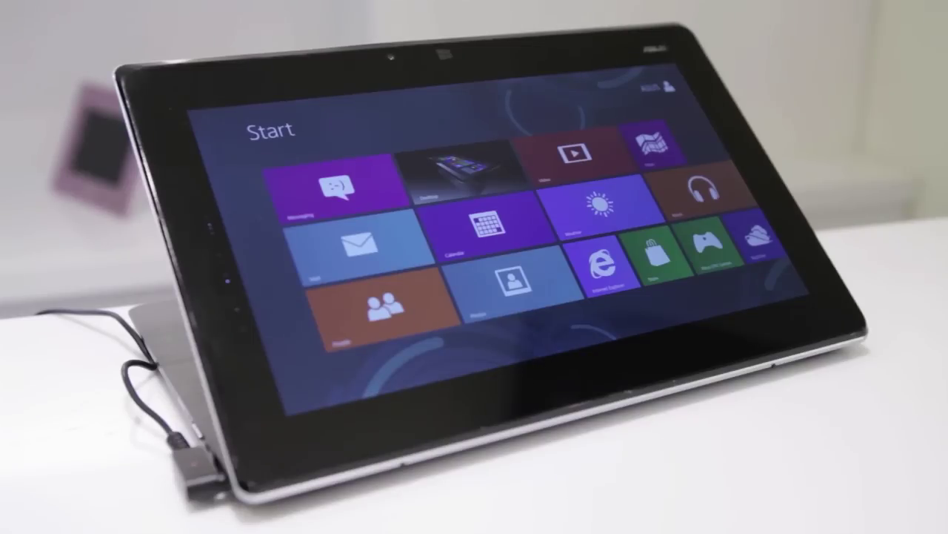
pyautogui.hscroll(3)
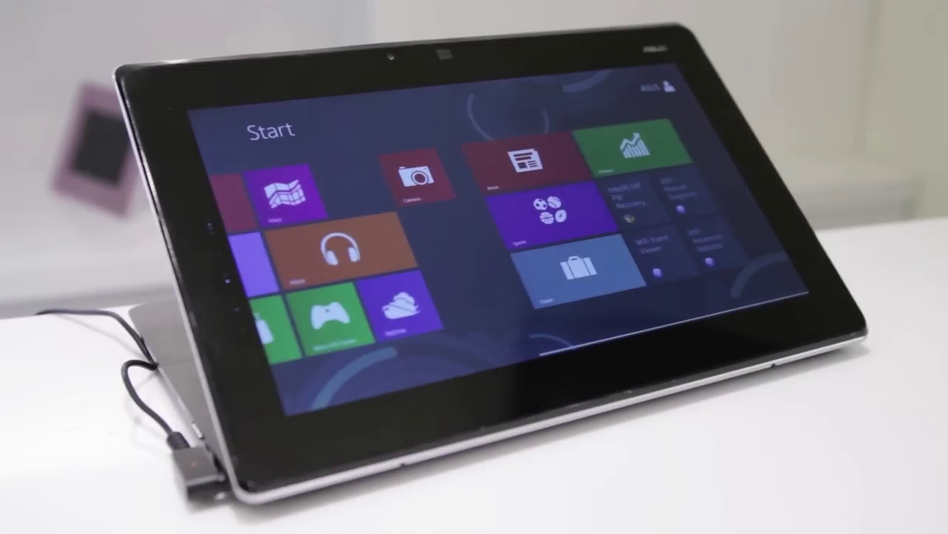